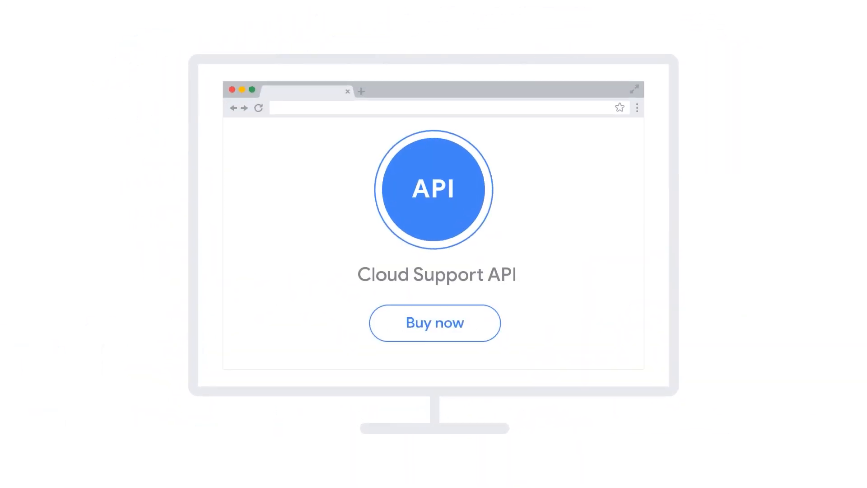
- Find Google Cloud Support API via APIs & Services and enable it, reaching Getting Started
{"action": "left_click", "coordinate": [434, 322]}
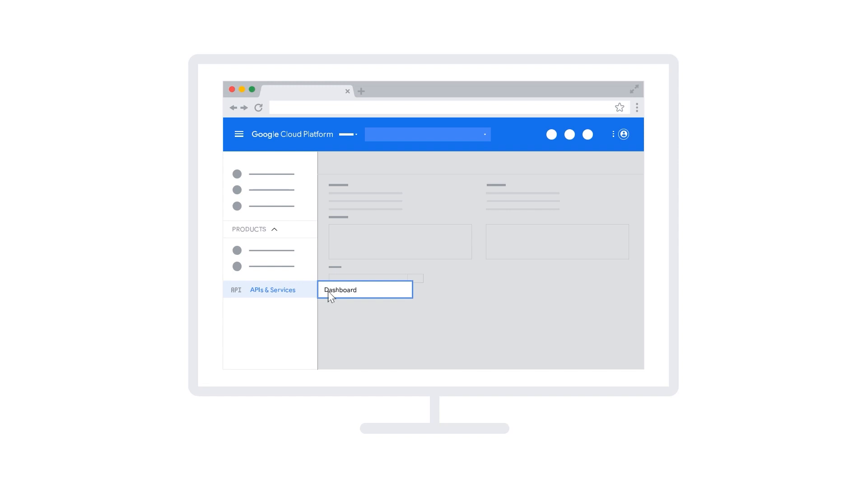
{"action": "left_click", "coordinate": [341, 289]}
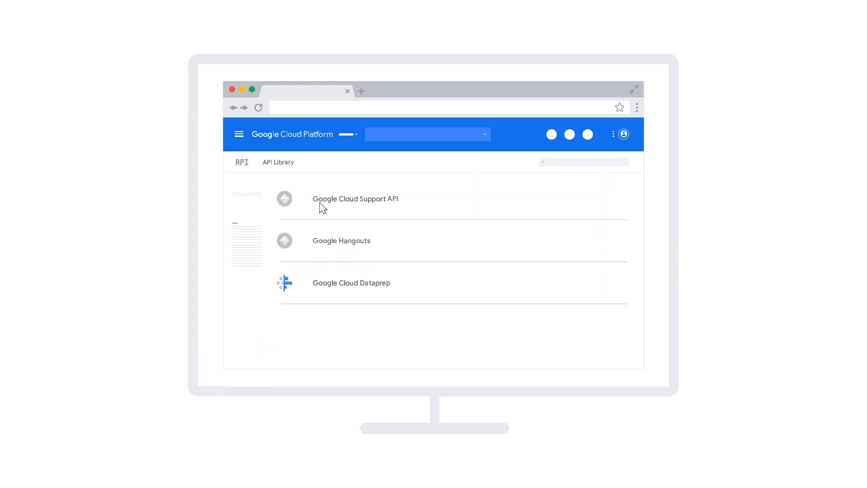
{"action": "mouse_move", "coordinate": [285, 202]}
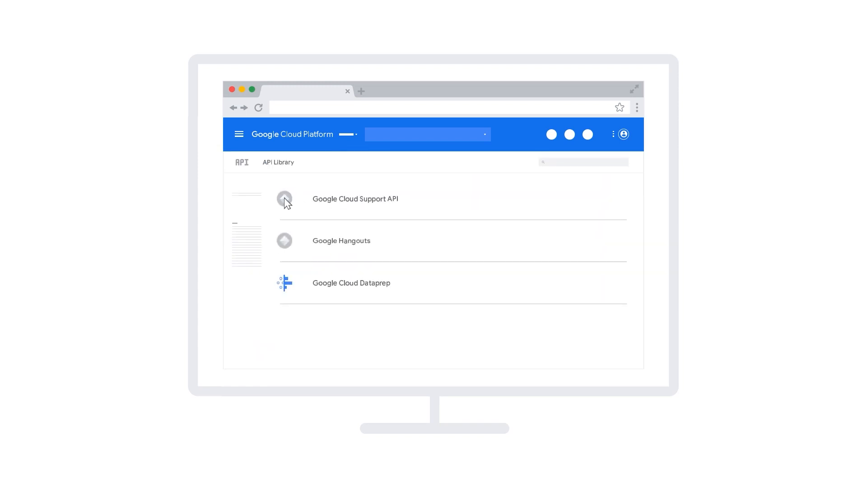
{"action": "left_click", "coordinate": [355, 199]}
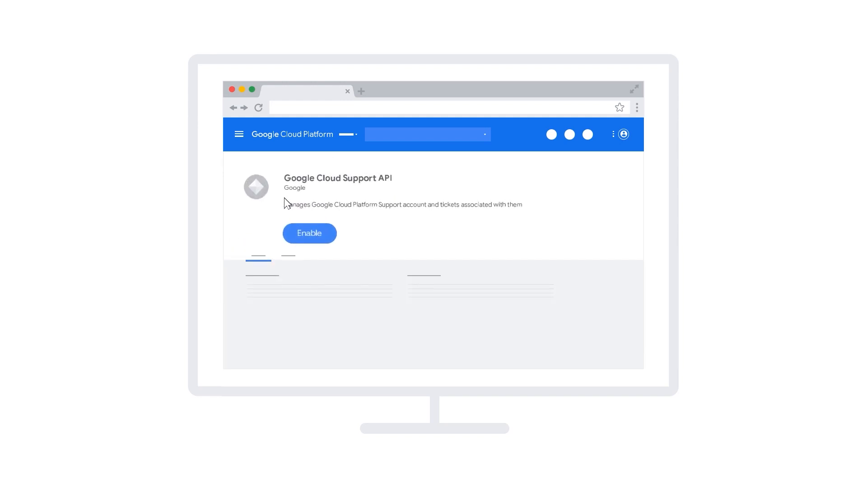
{"action": "left_click", "coordinate": [309, 233]}
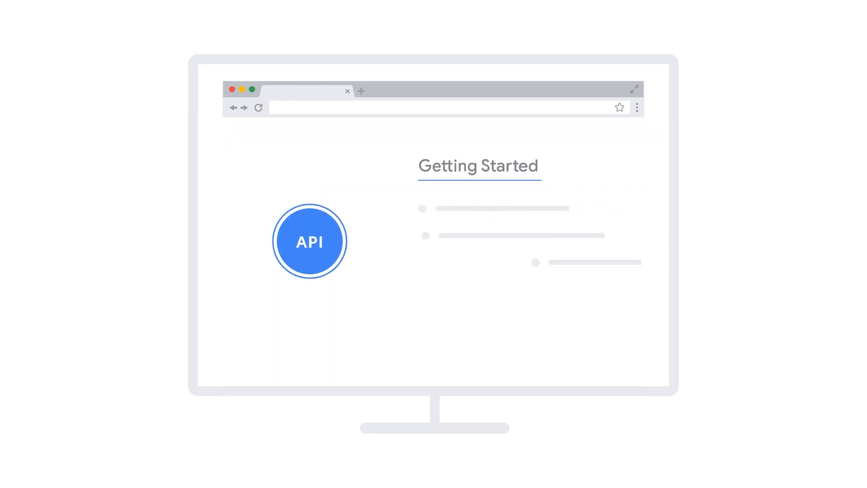